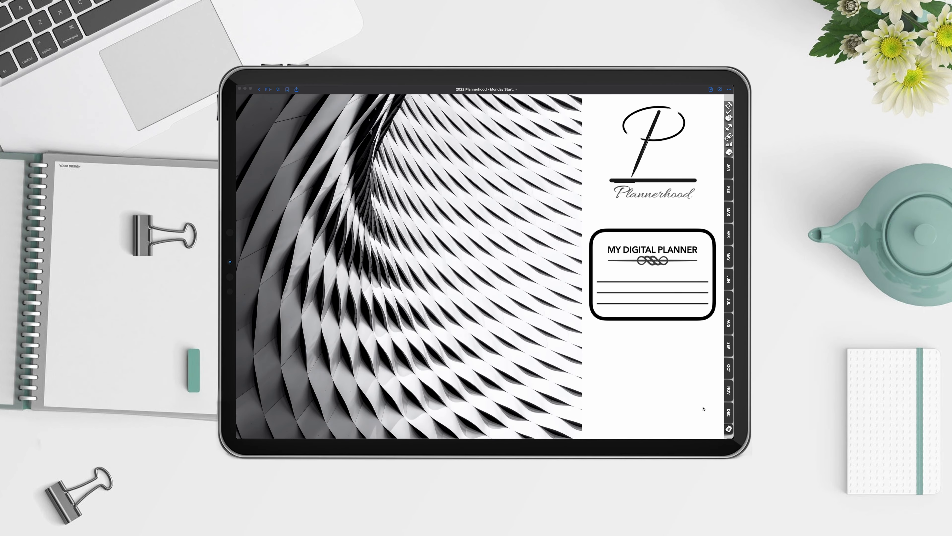
mouse_move(456, 180)
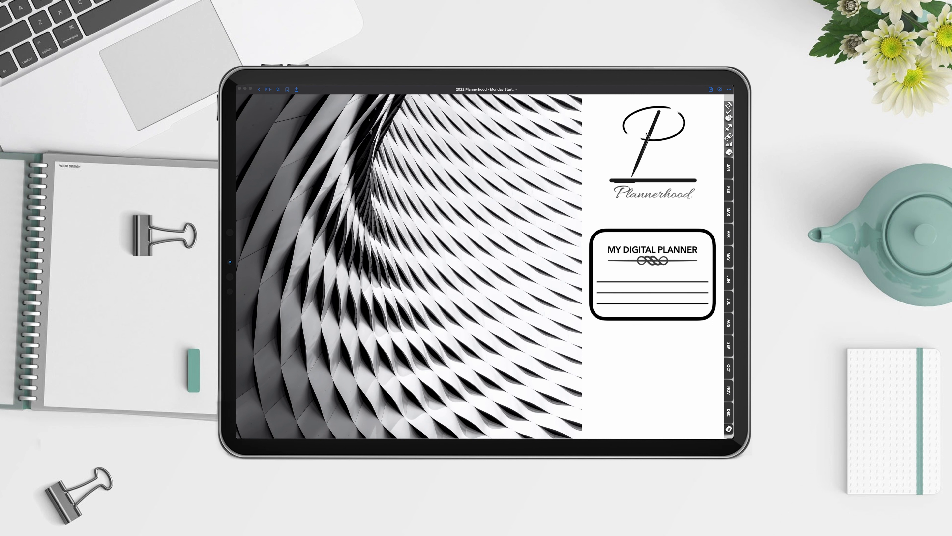
mouse_move(713, 106)
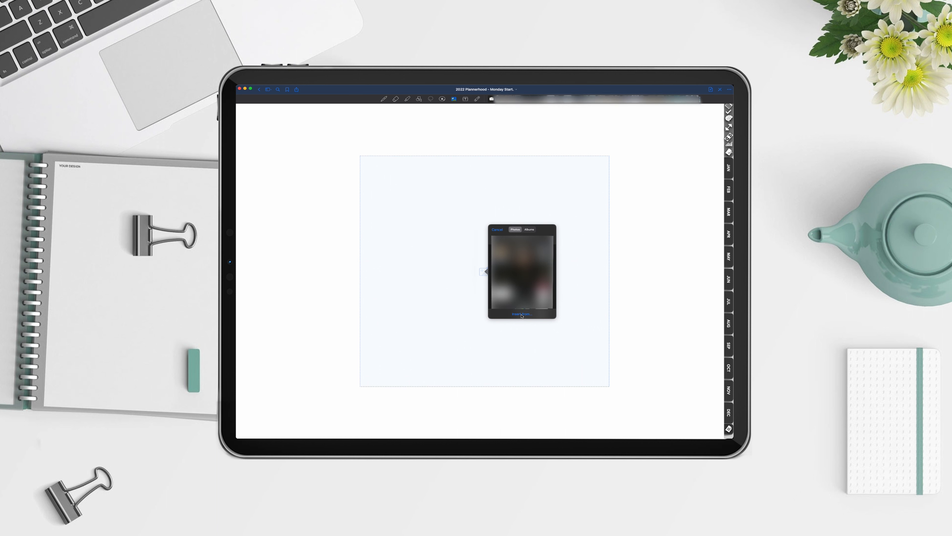
Step: Browse to Stickers and more > Covers and insert the PHC19 red-and-white photo as the cover
left_click(521, 316)
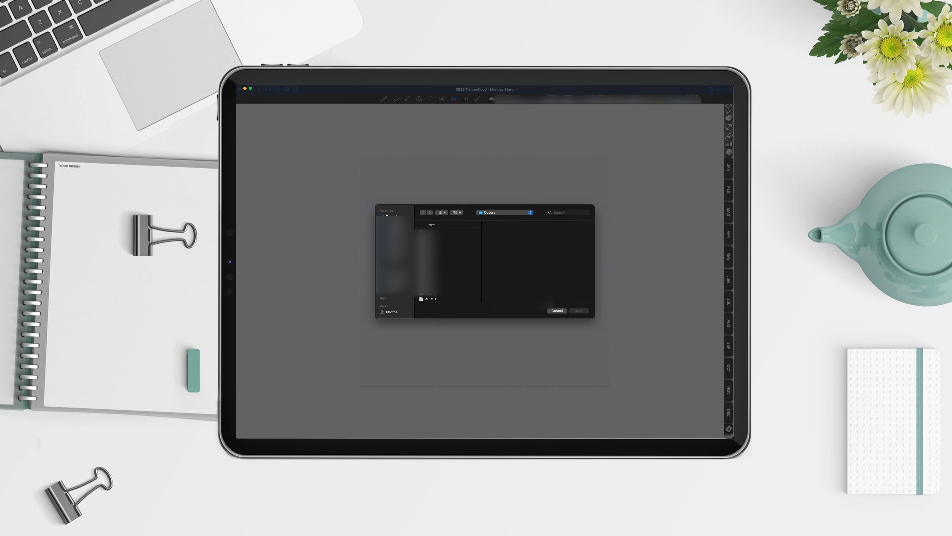
left_click(422, 212)
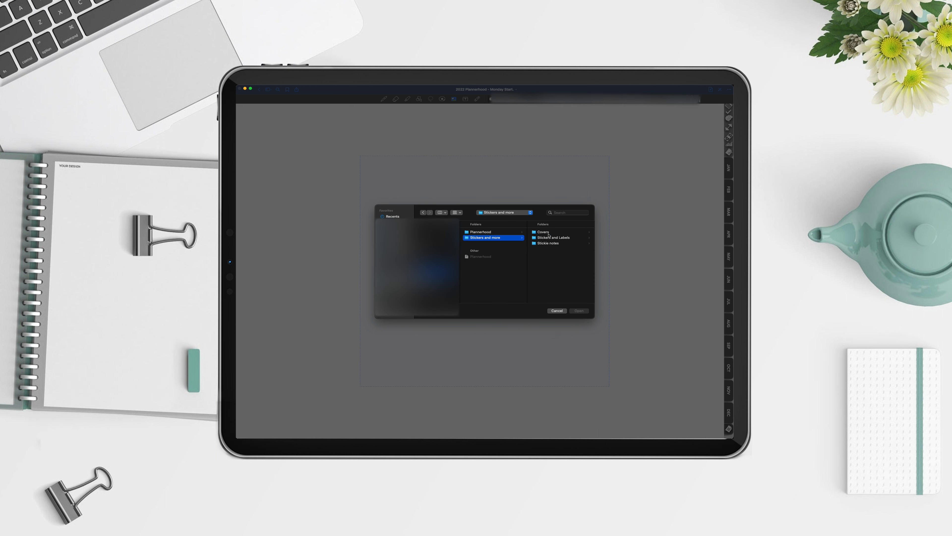
left_click(543, 232)
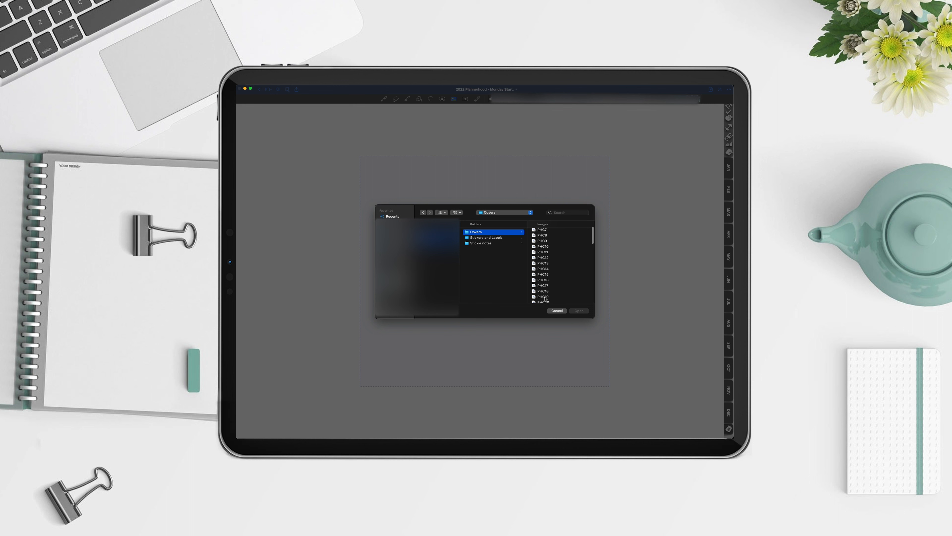
left_click(496, 297)
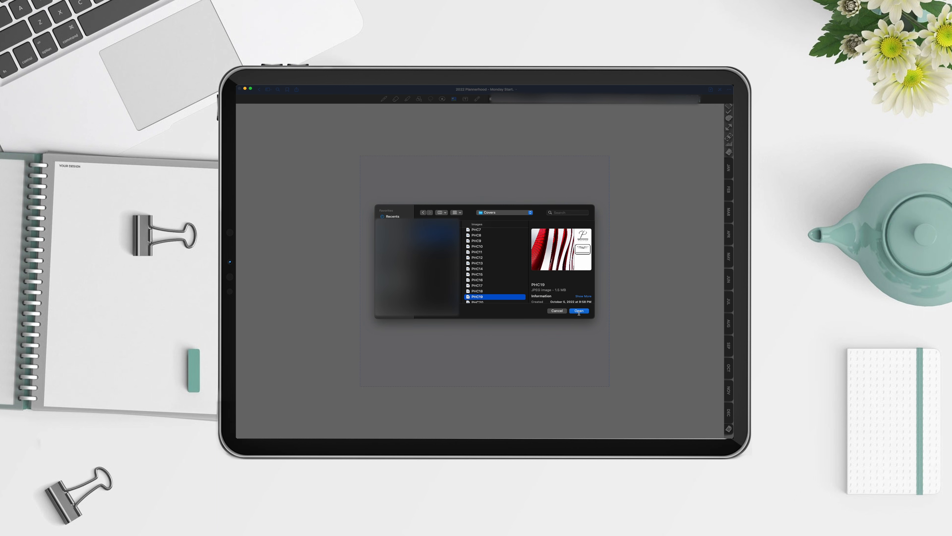
left_click(579, 311)
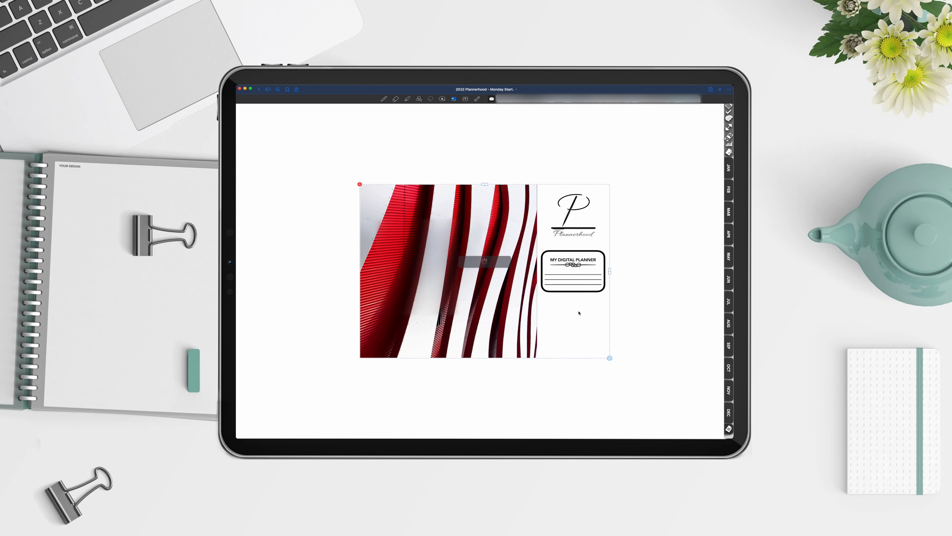